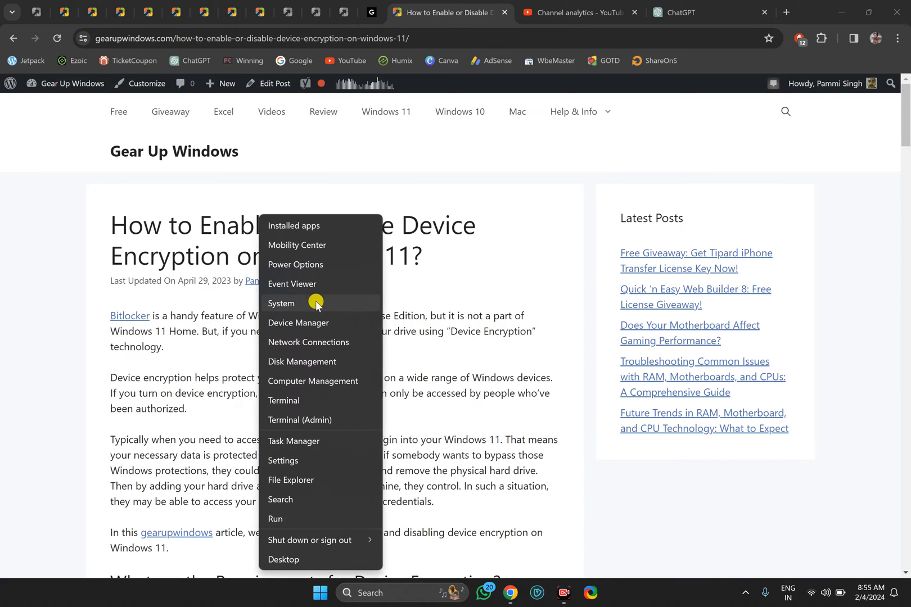
pyautogui.moveTo(303, 435)
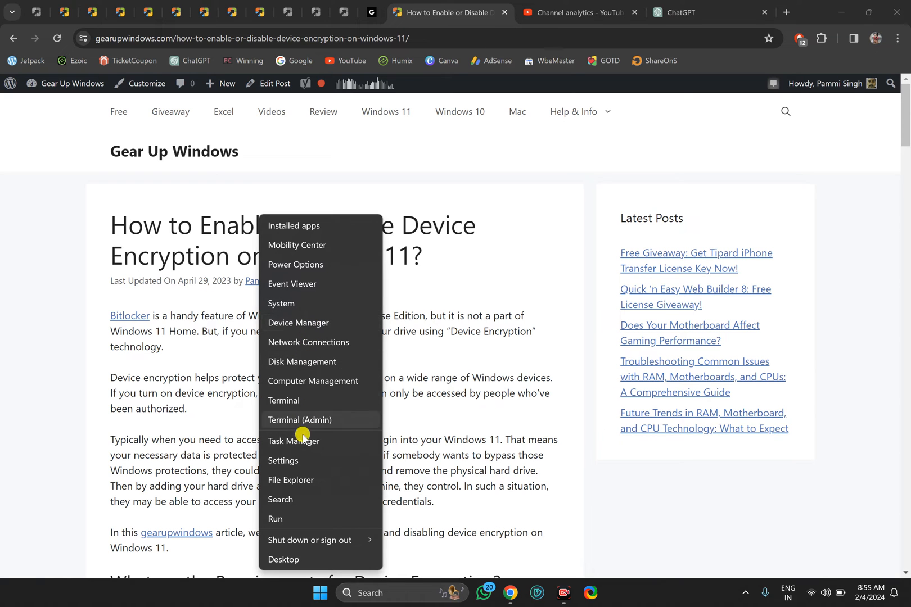
# Open Settings from the quick-access menu and go to the Privacy & security page.
pyautogui.click(283, 461)
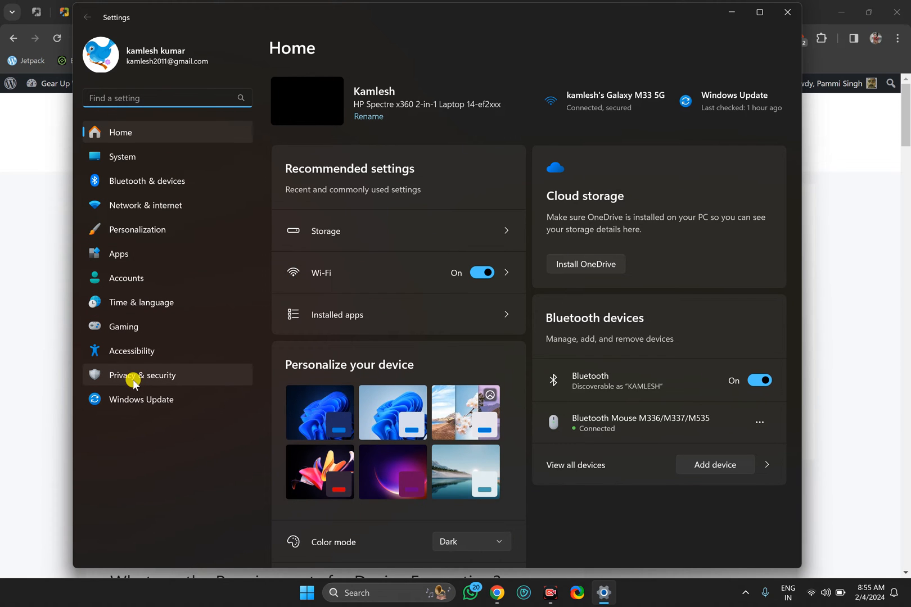
pyautogui.click(142, 376)
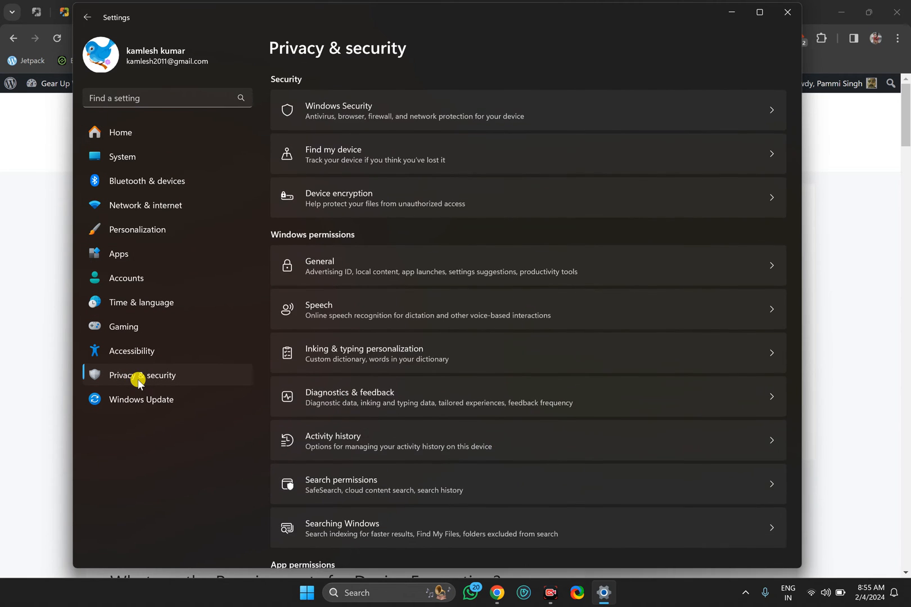
pyautogui.moveTo(350, 445)
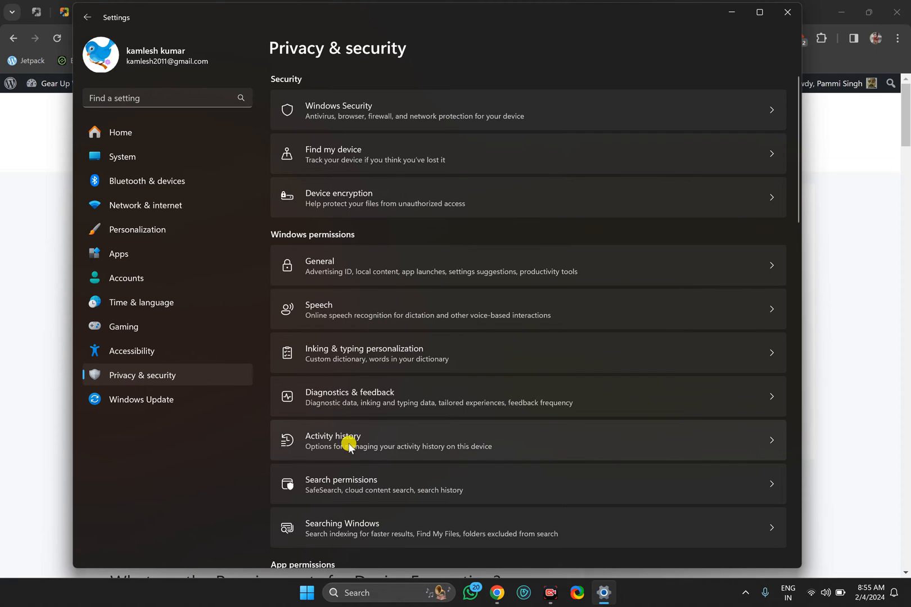
pyautogui.moveTo(347, 207)
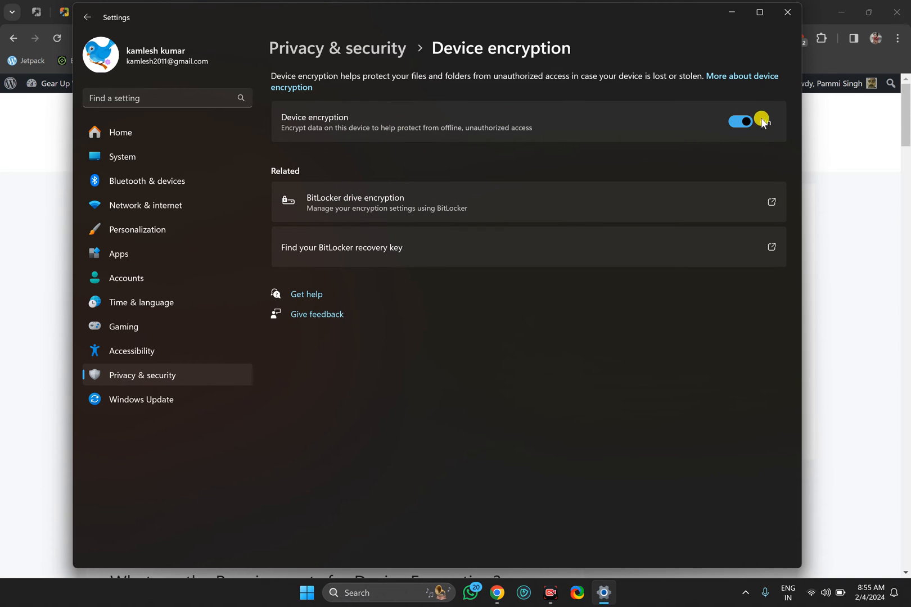
# Switch the Device encryption toggle to On.
pyautogui.click(741, 122)
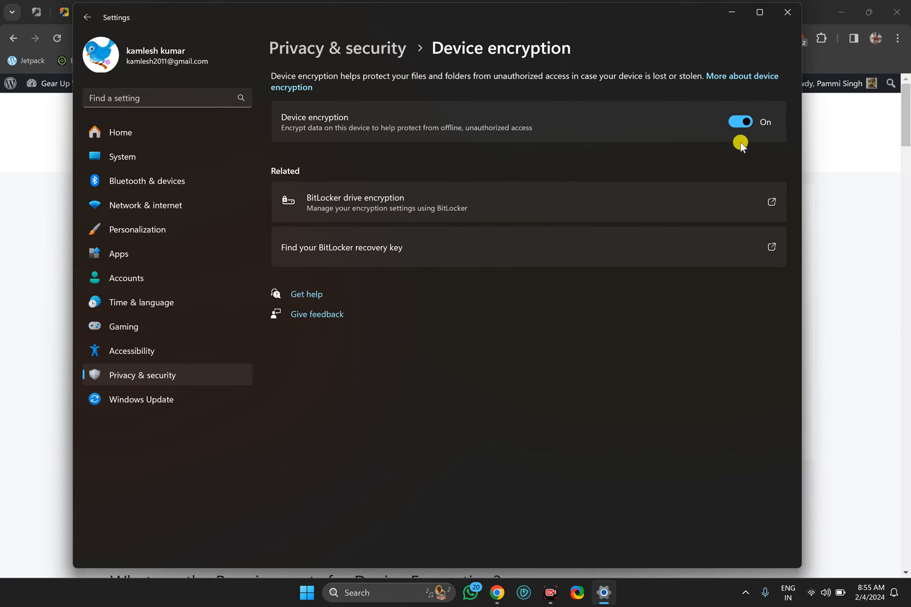
pyautogui.moveTo(788, 13)
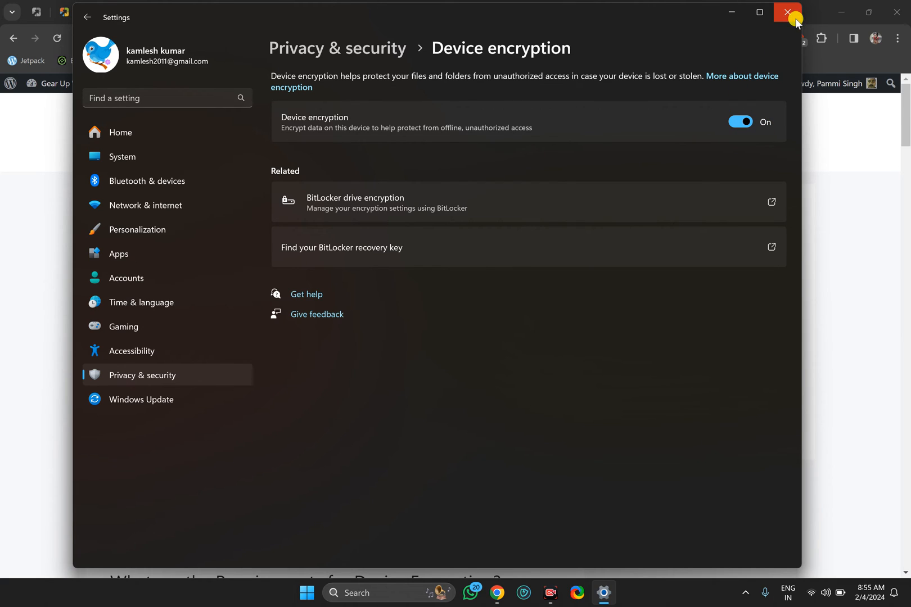
# Close Settings and view This PC in File Explorer, showing locked C: and D: drives.
pyautogui.click(787, 12)
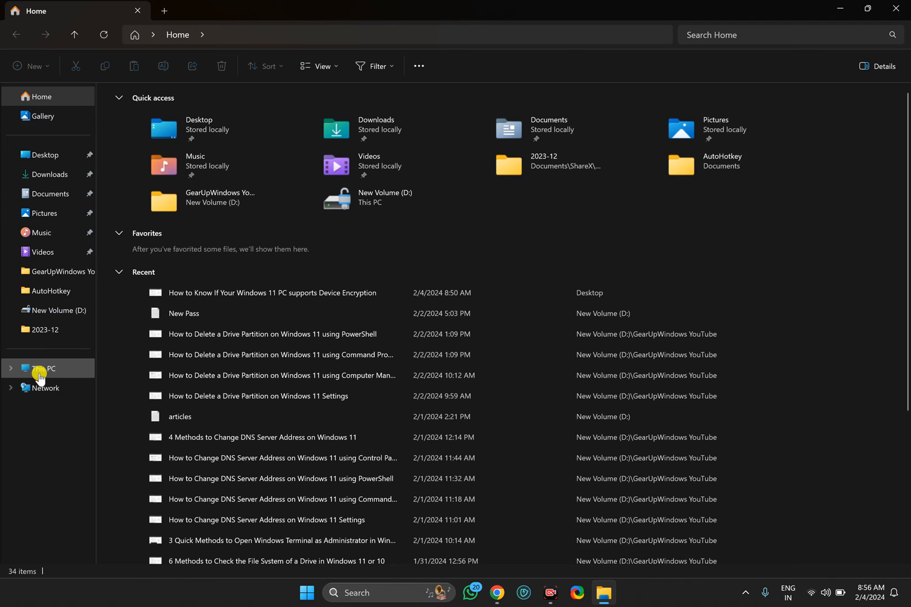
pyautogui.click(44, 368)
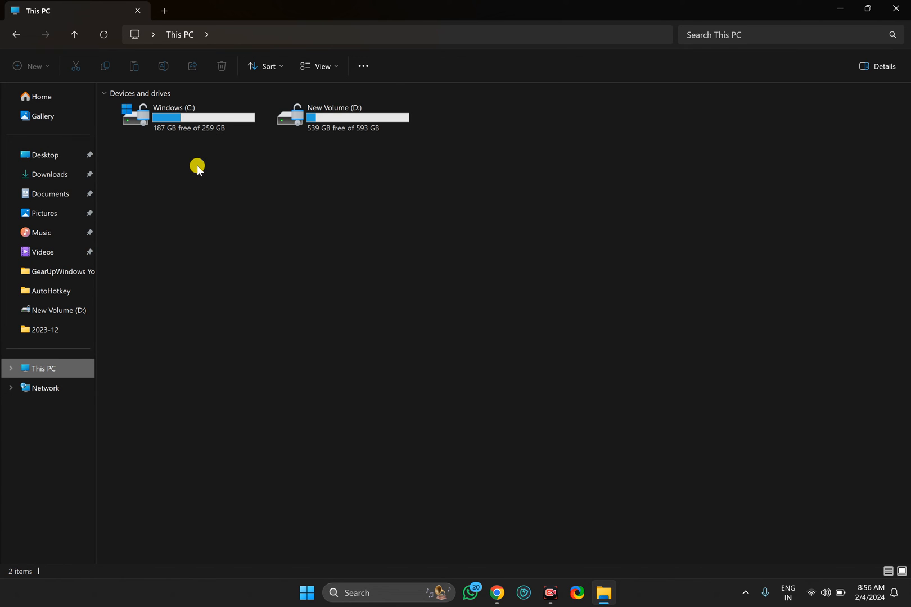
pyautogui.click(180, 117)
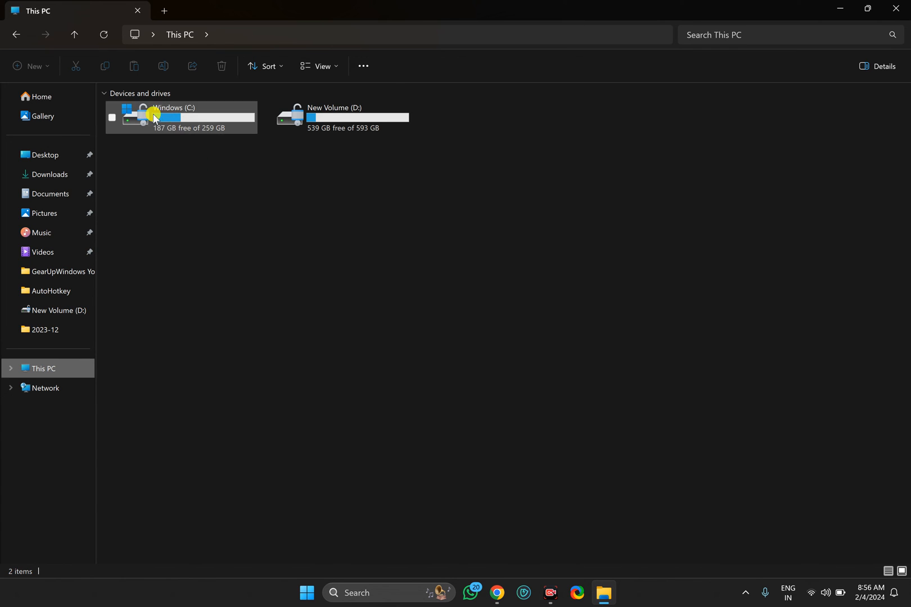
pyautogui.moveTo(151, 134)
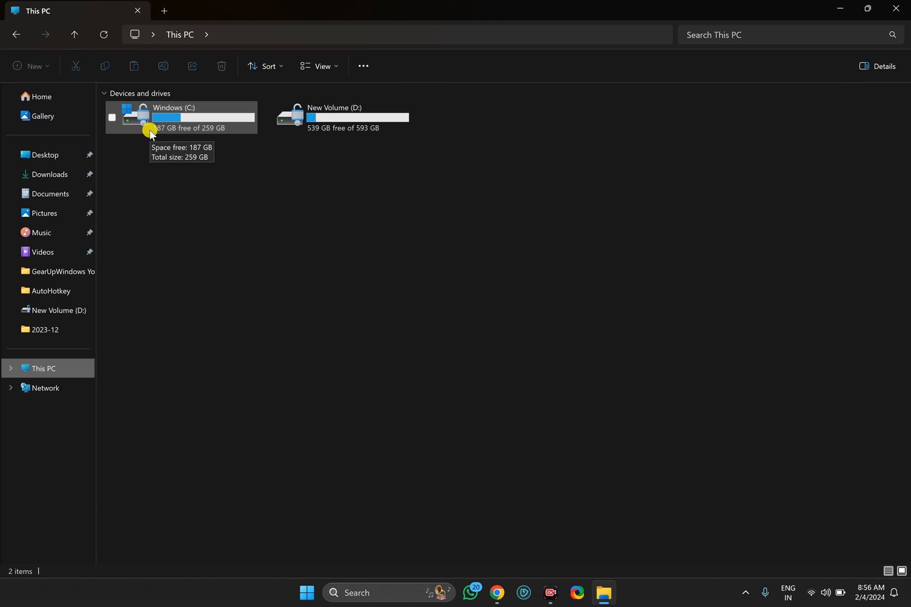
pyautogui.moveTo(666, 427)
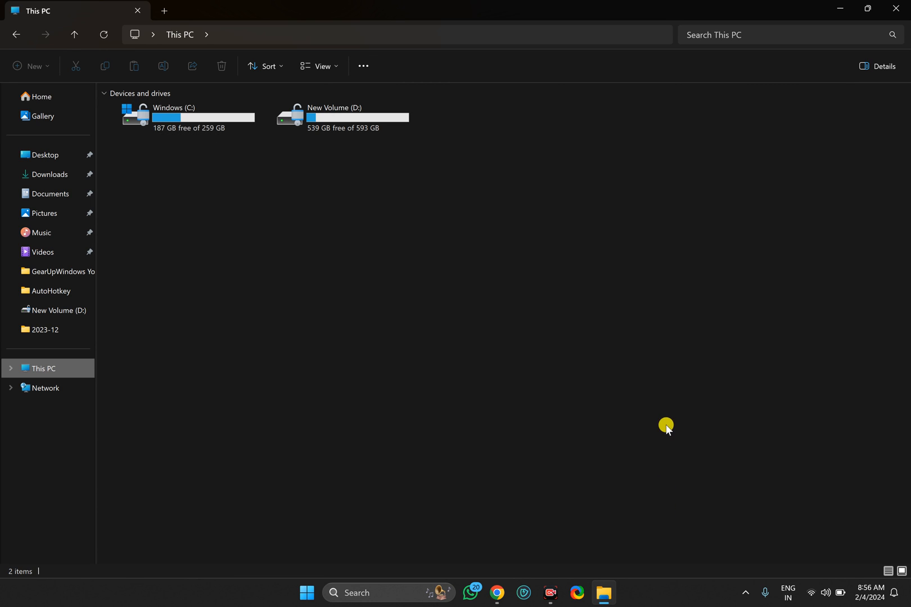